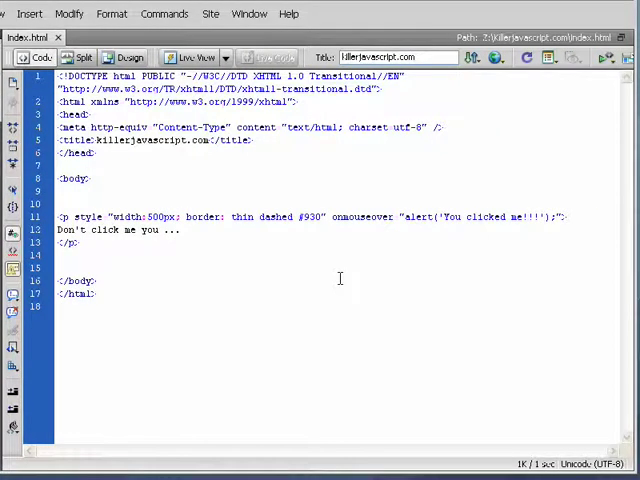
mouse_move(170, 258)
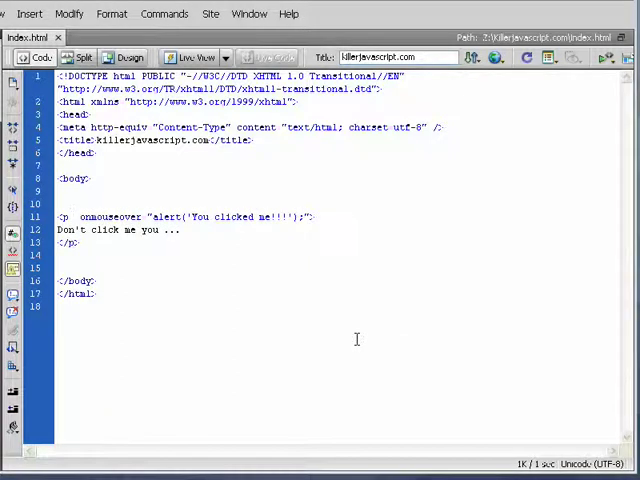
Hover the paragraph in Firefox several times, dismissing each 'You clicked me!!!' alert
click(72, 216)
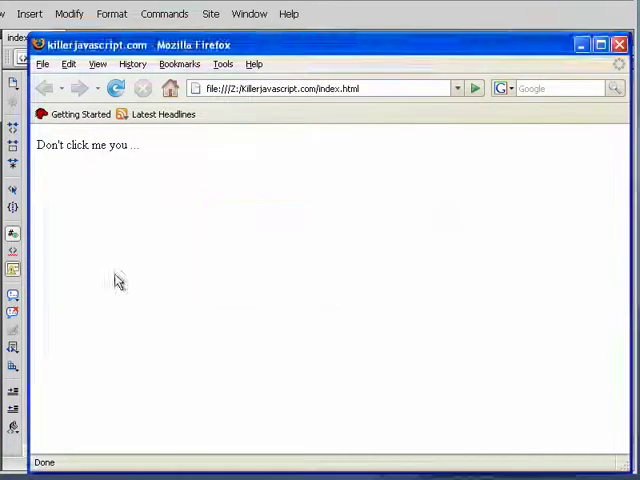
click(88, 144)
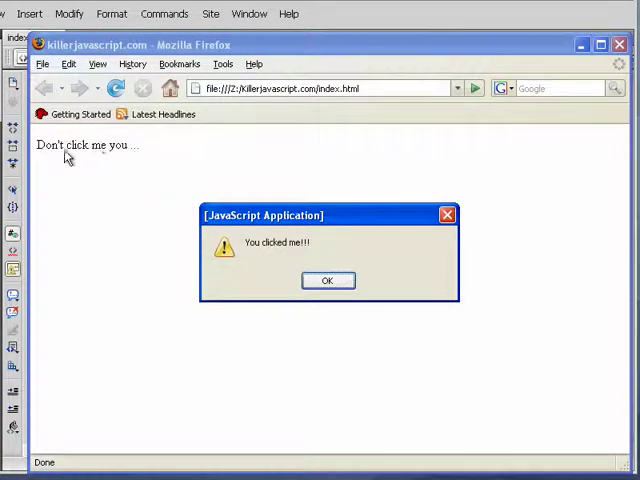
click(328, 280)
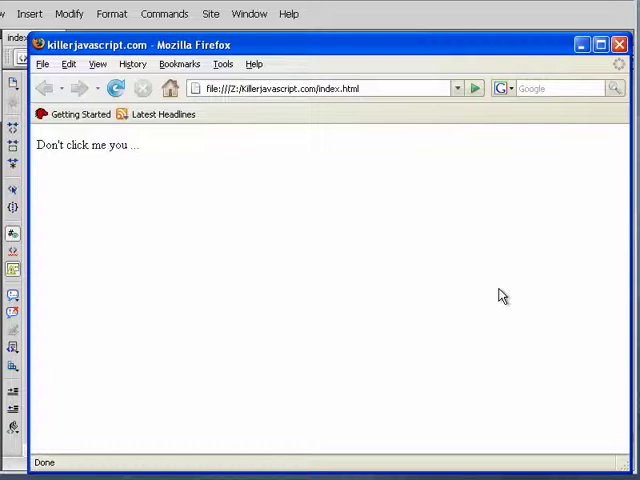
click(88, 144)
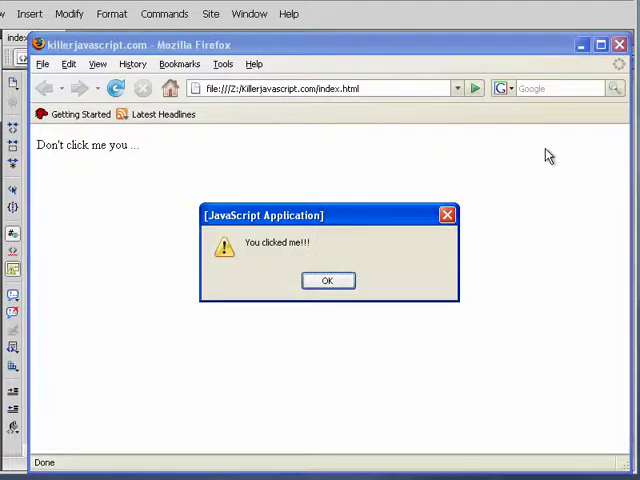
click(328, 280)
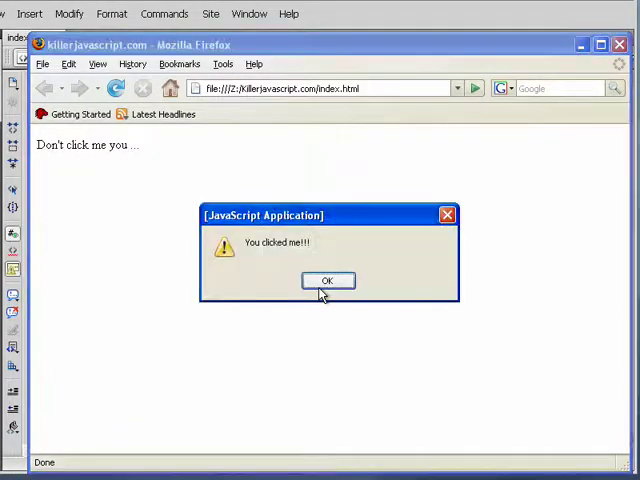
mouse_move(378, 298)
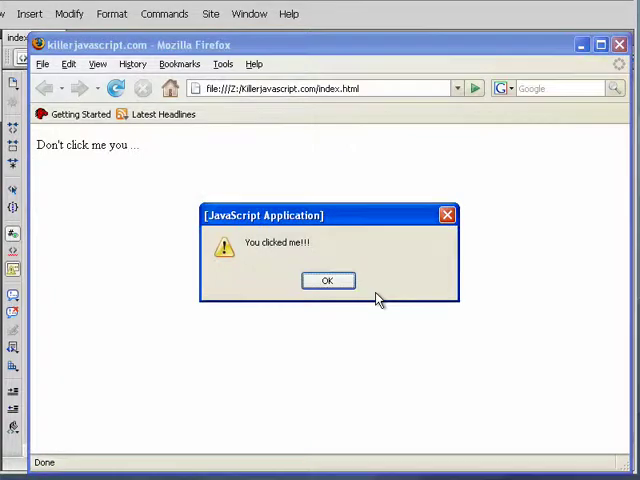
click(328, 280)
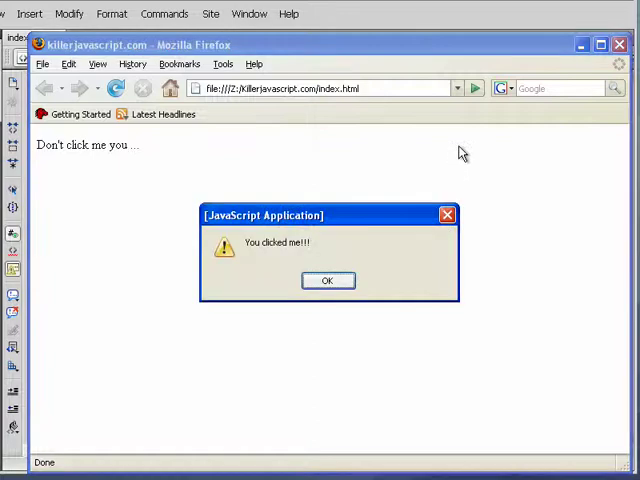
mouse_move(384, 56)
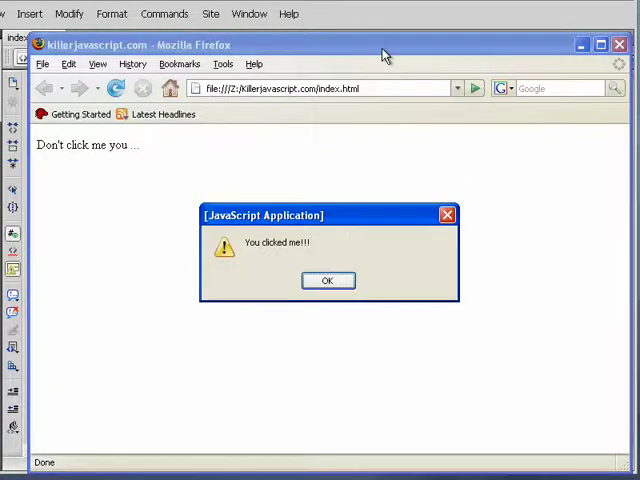
click(328, 280)
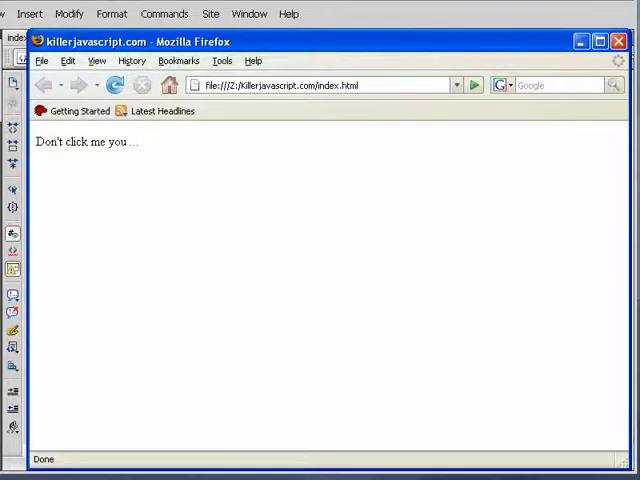
mouse_move(604, 220)
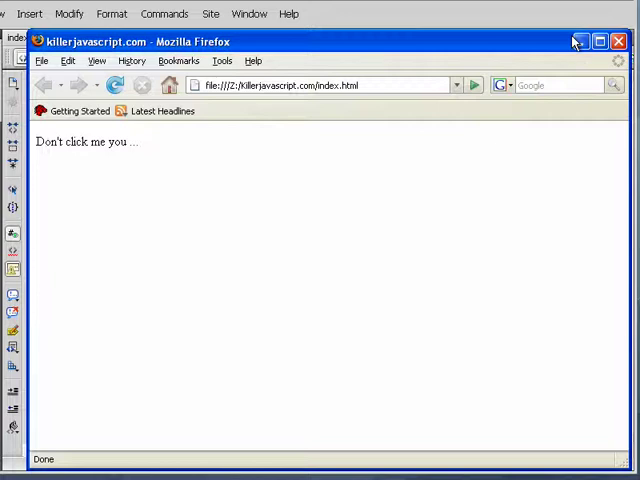
Revise the <p> tag in Dreamweaver's Code view and return to Firefox
click(84, 140)
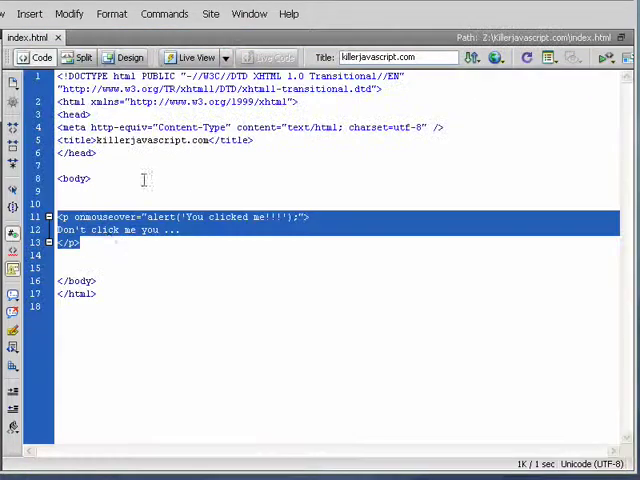
click(190, 244)
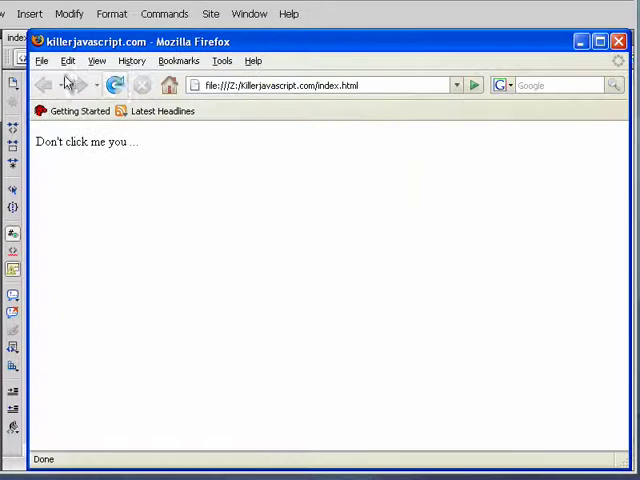
Reload the page to show the dashed-border paragraph and dismiss its alert
click(84, 142)
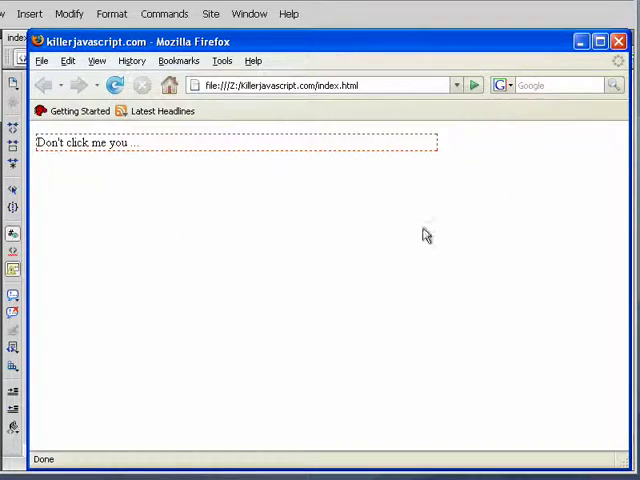
mouse_move(492, 168)
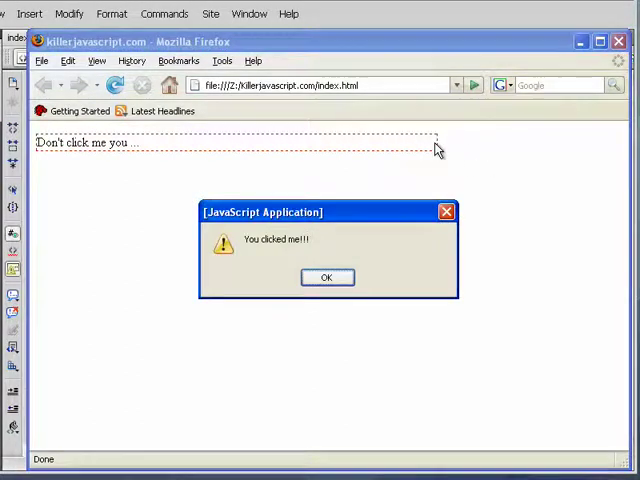
click(326, 276)
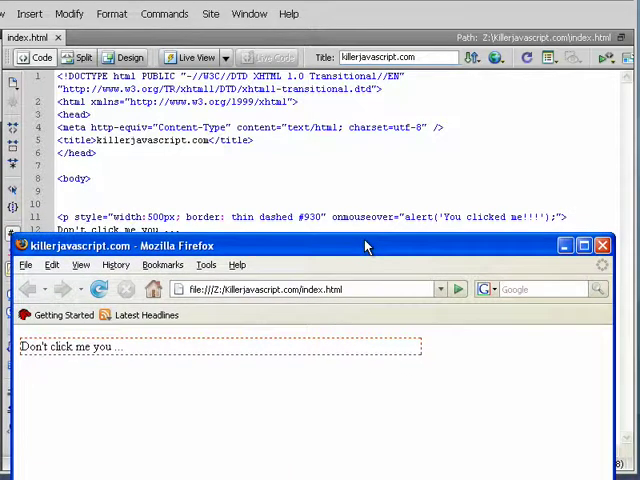
Maximize Firefox, dismiss the alert, then add body onload 'Page loaded!' and onclick handlers
drag(364, 246, 364, 56)
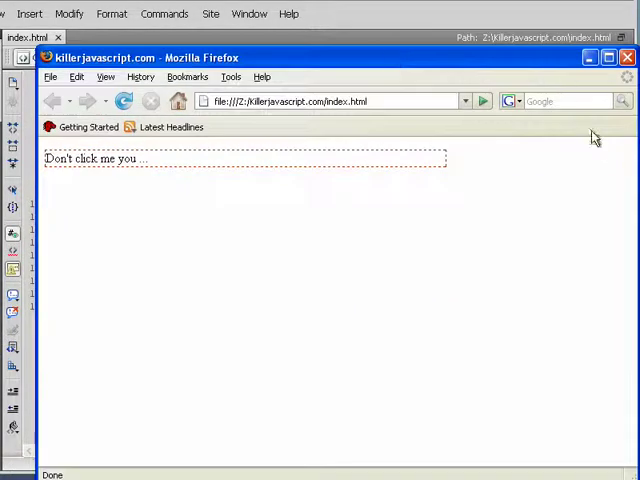
mouse_move(388, 332)
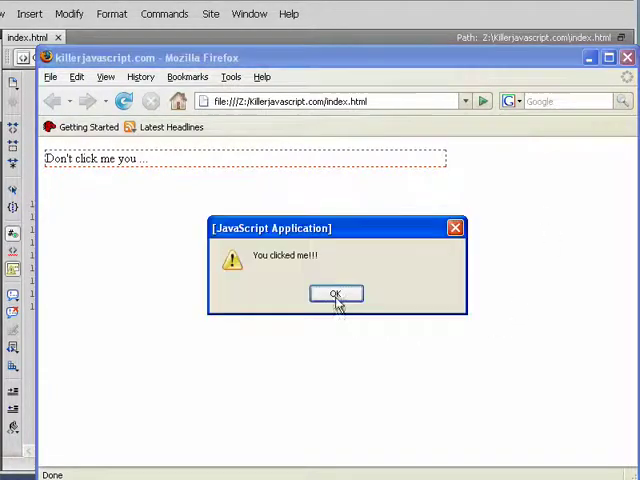
click(336, 292)
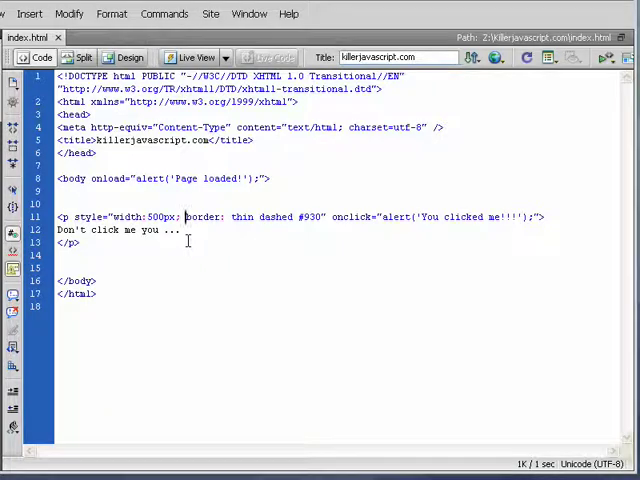
double_click(104, 178)
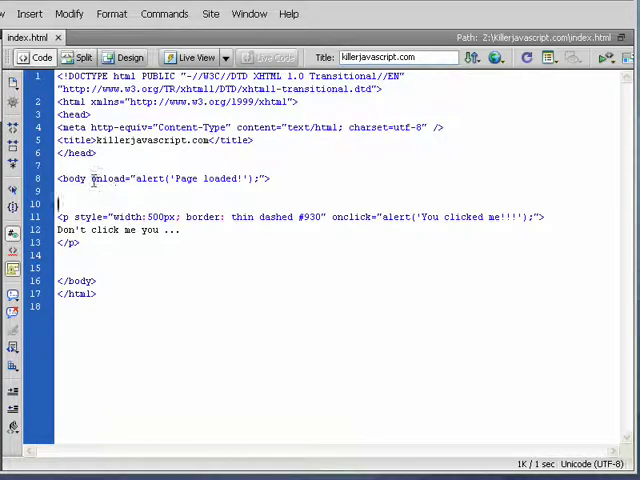
double_click(104, 180)
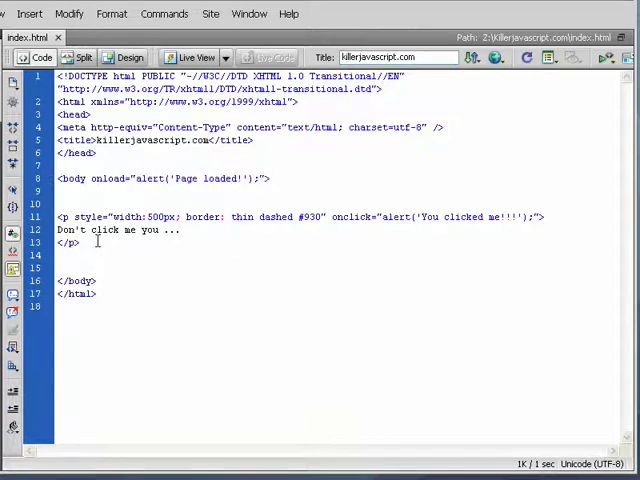
double_click(340, 216)
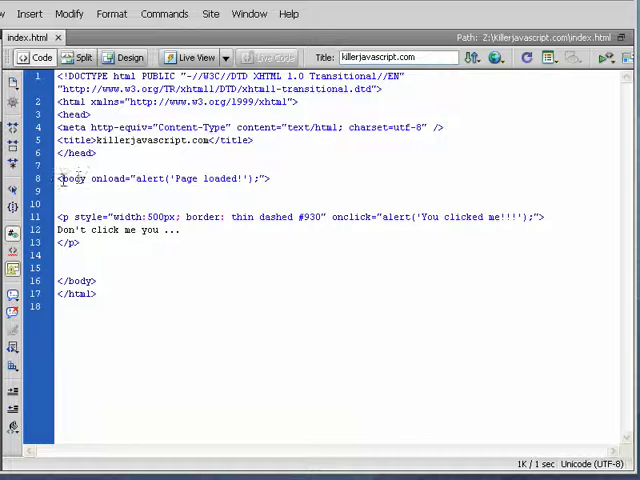
double_click(108, 180)
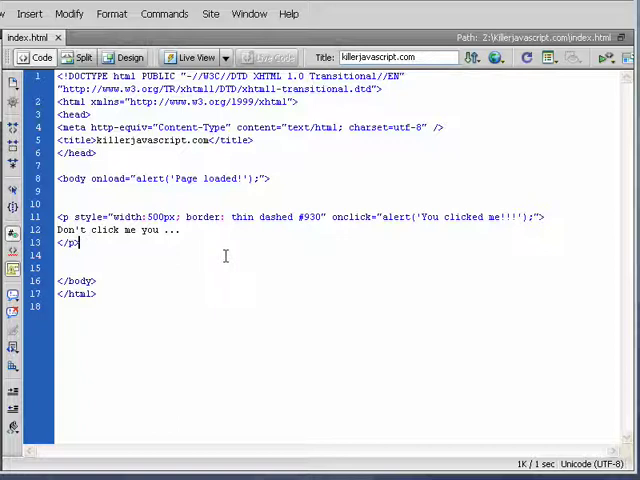
double_click(352, 216)
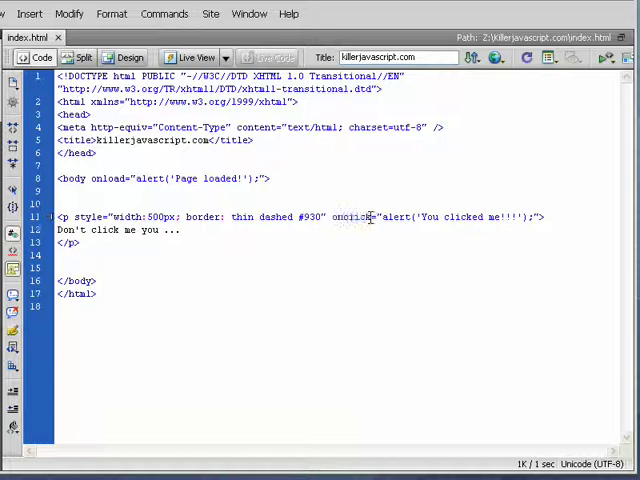
double_click(352, 216)
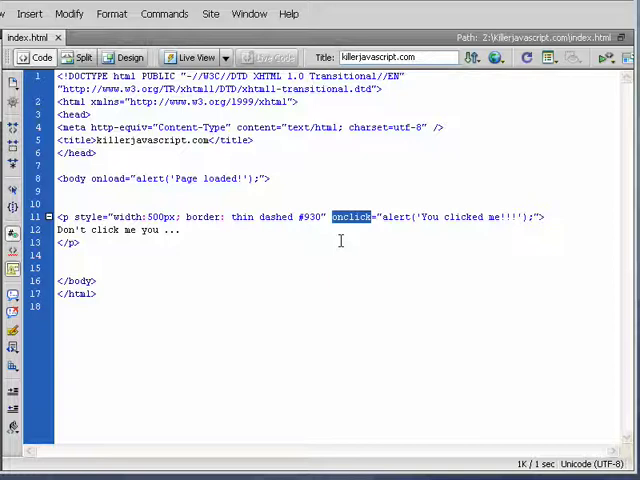